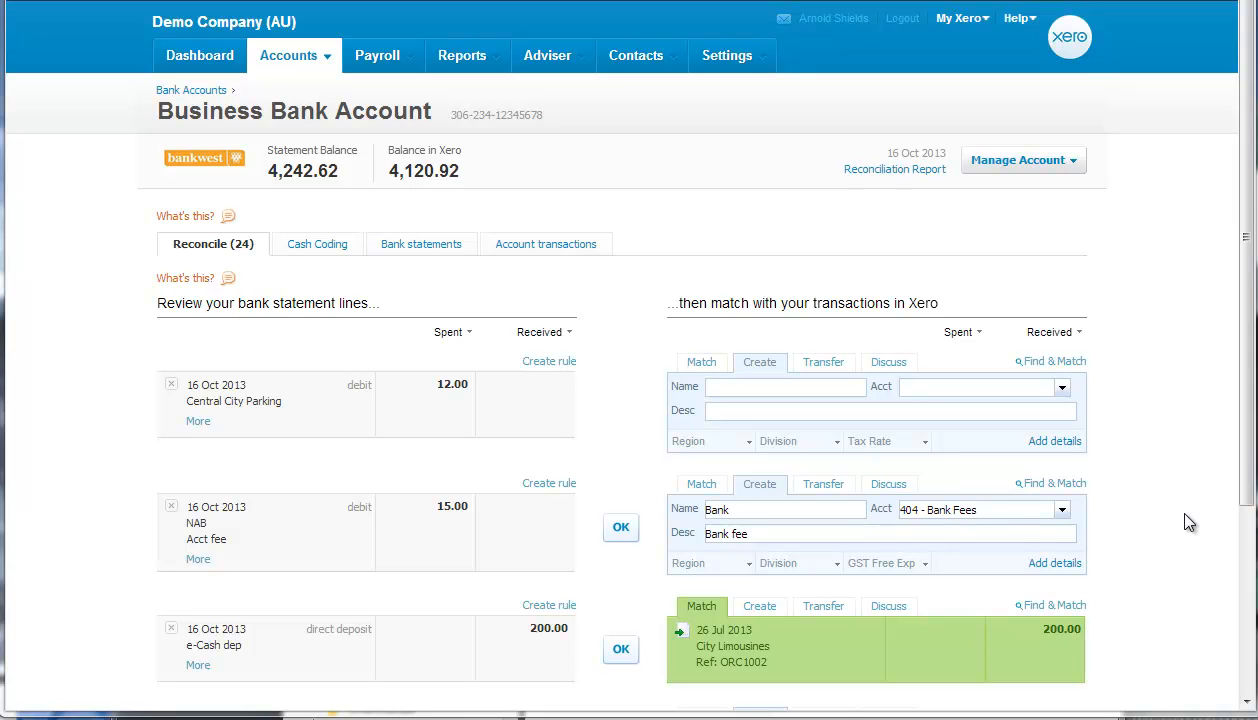
mouse_move(1164, 524)
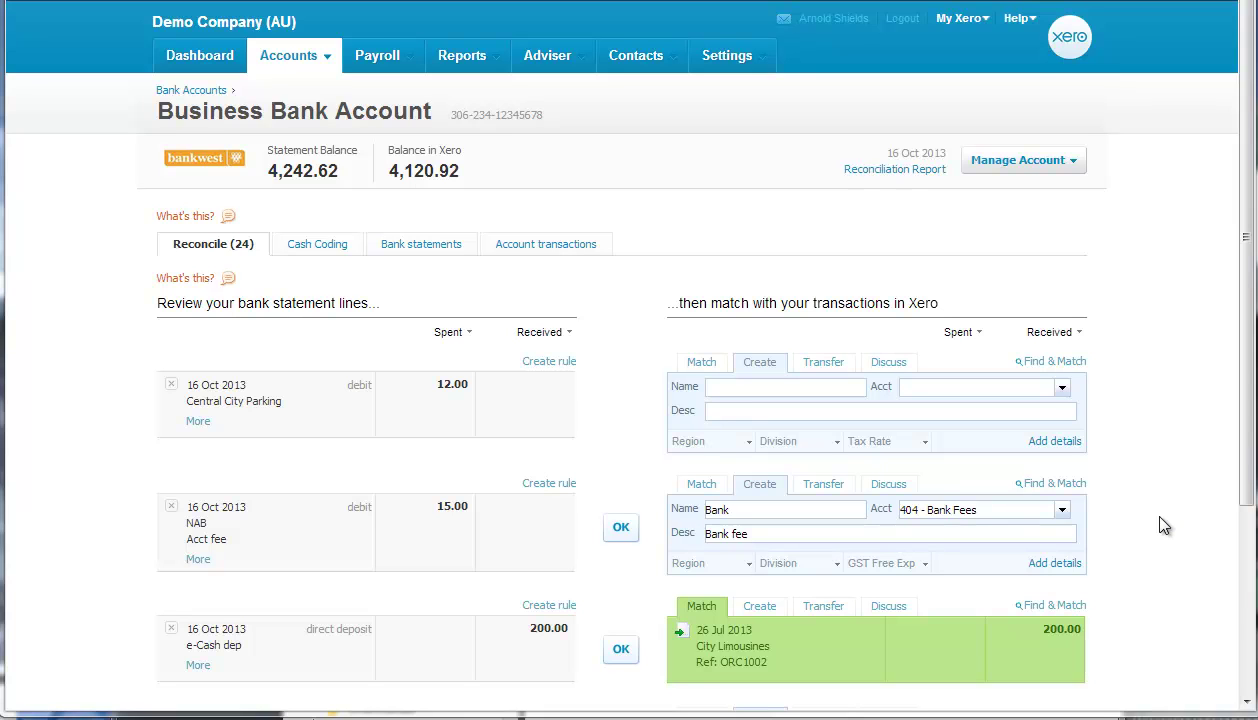
mouse_move(892, 712)
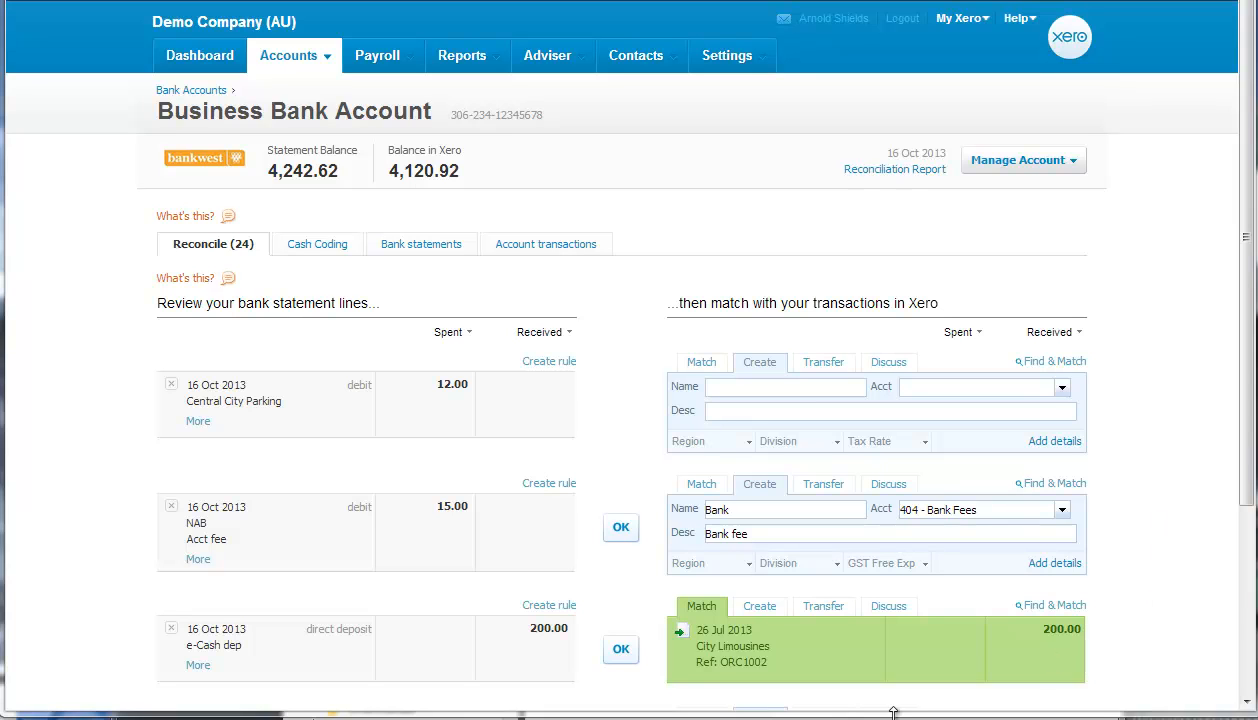
mouse_move(224, 184)
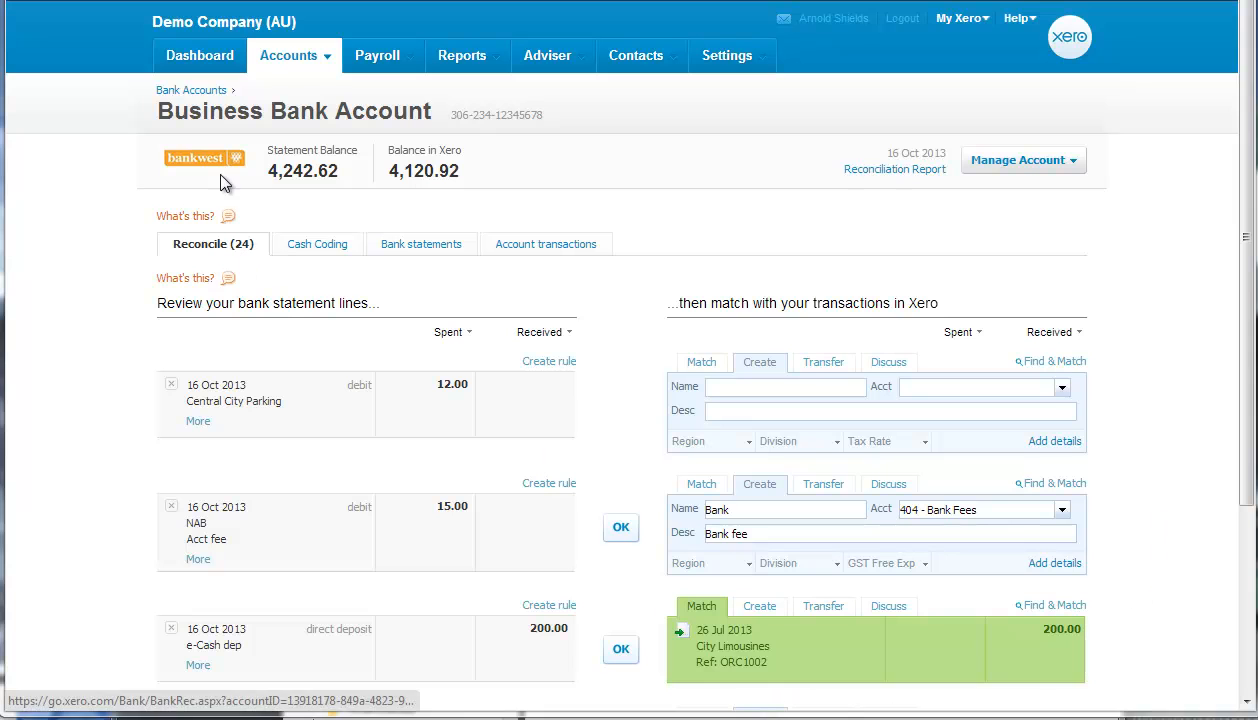
mouse_move(428, 650)
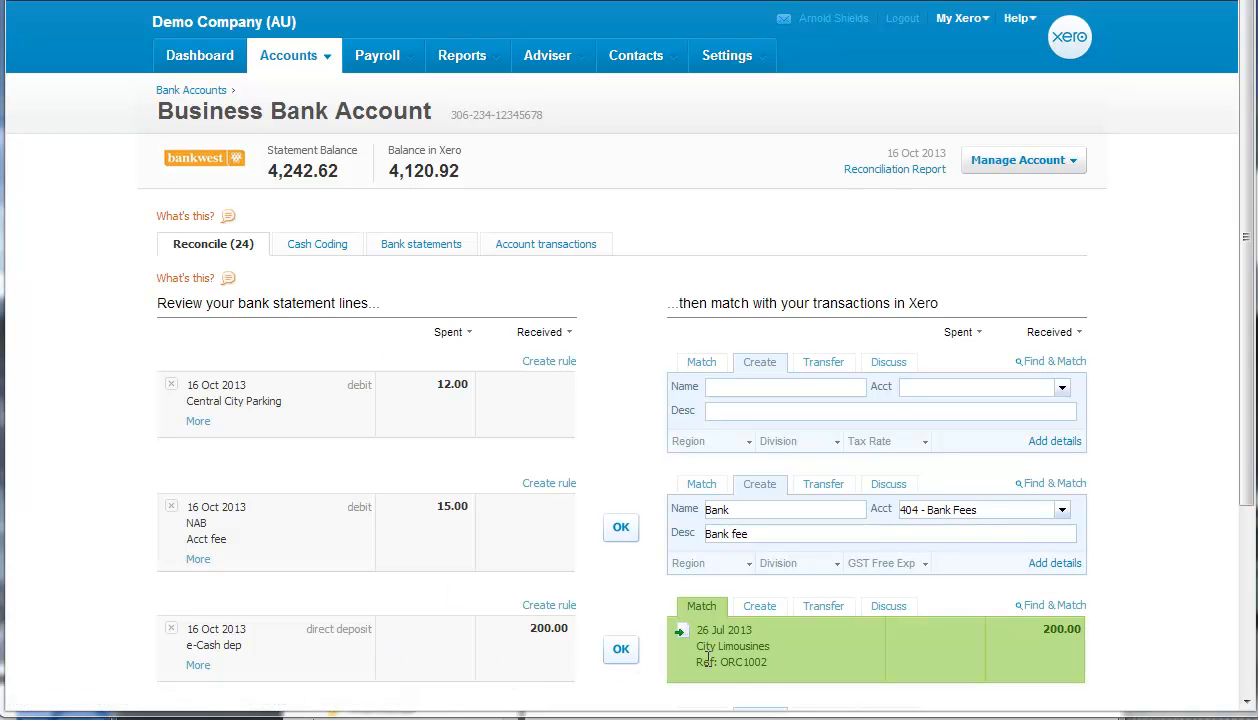
mouse_move(738, 670)
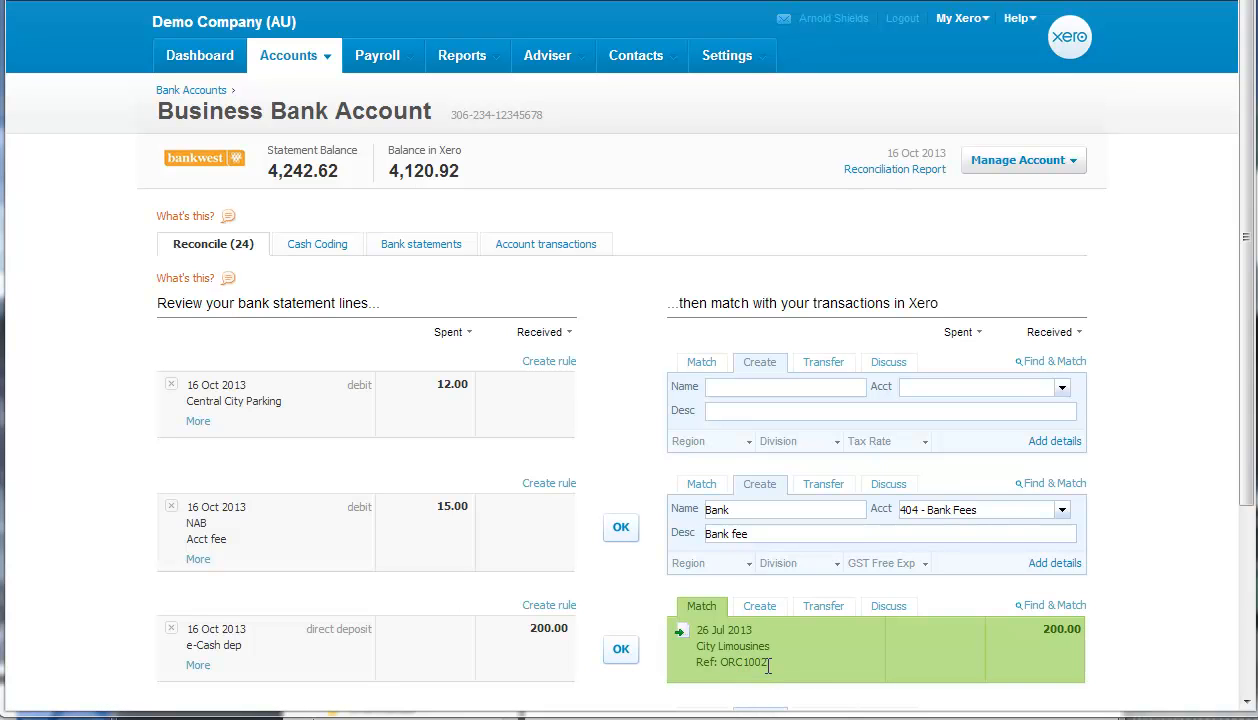
mouse_move(620, 650)
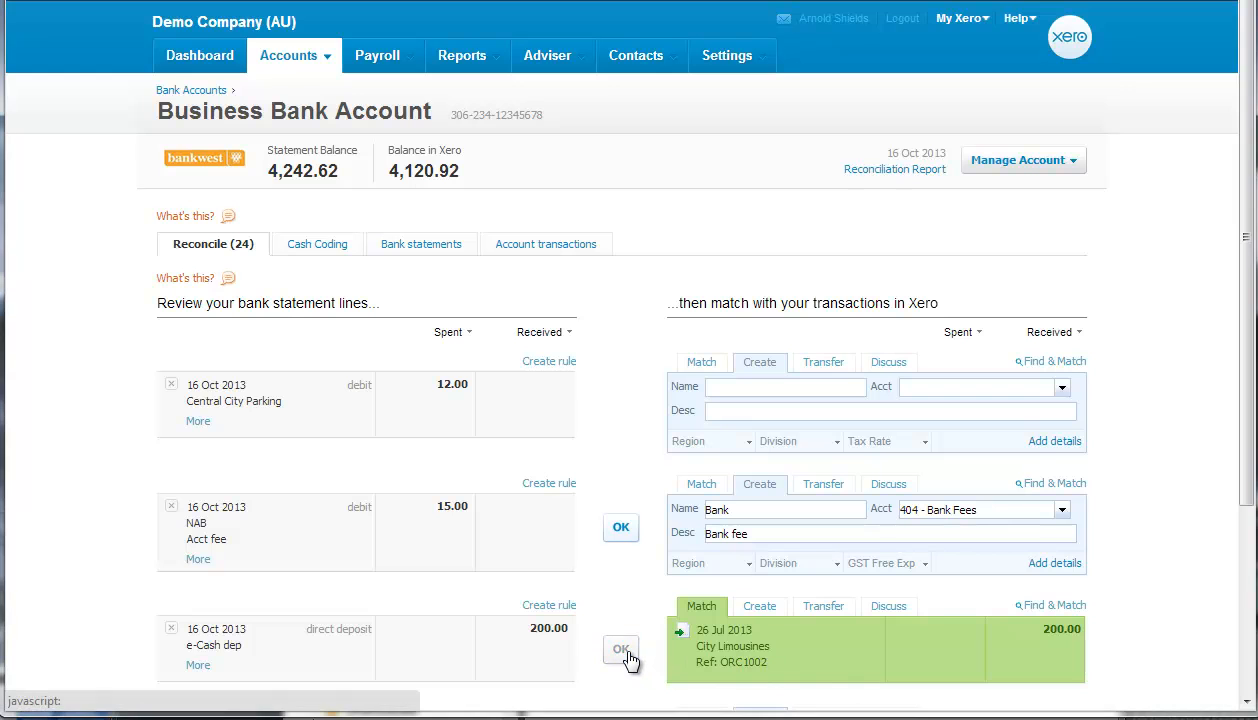
Step: Confirm the 200.00 deposit match to City Limousines and return to the Paid invoices list
click(620, 652)
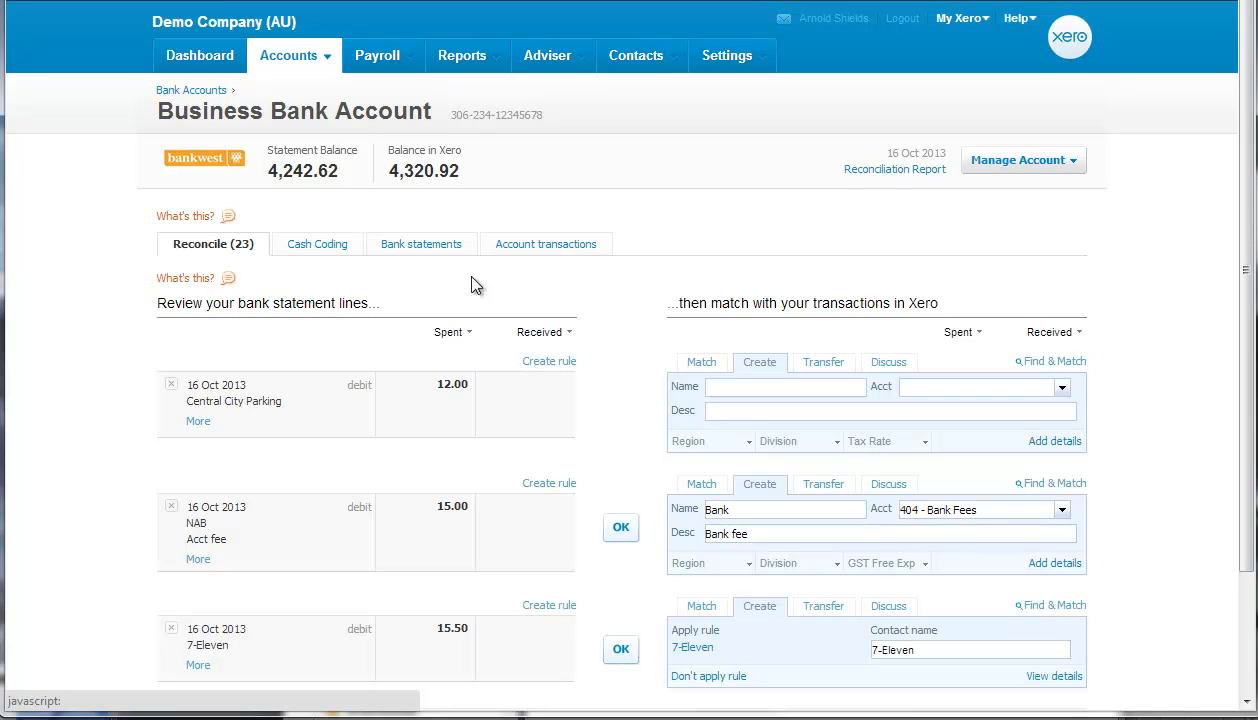
click(294, 56)
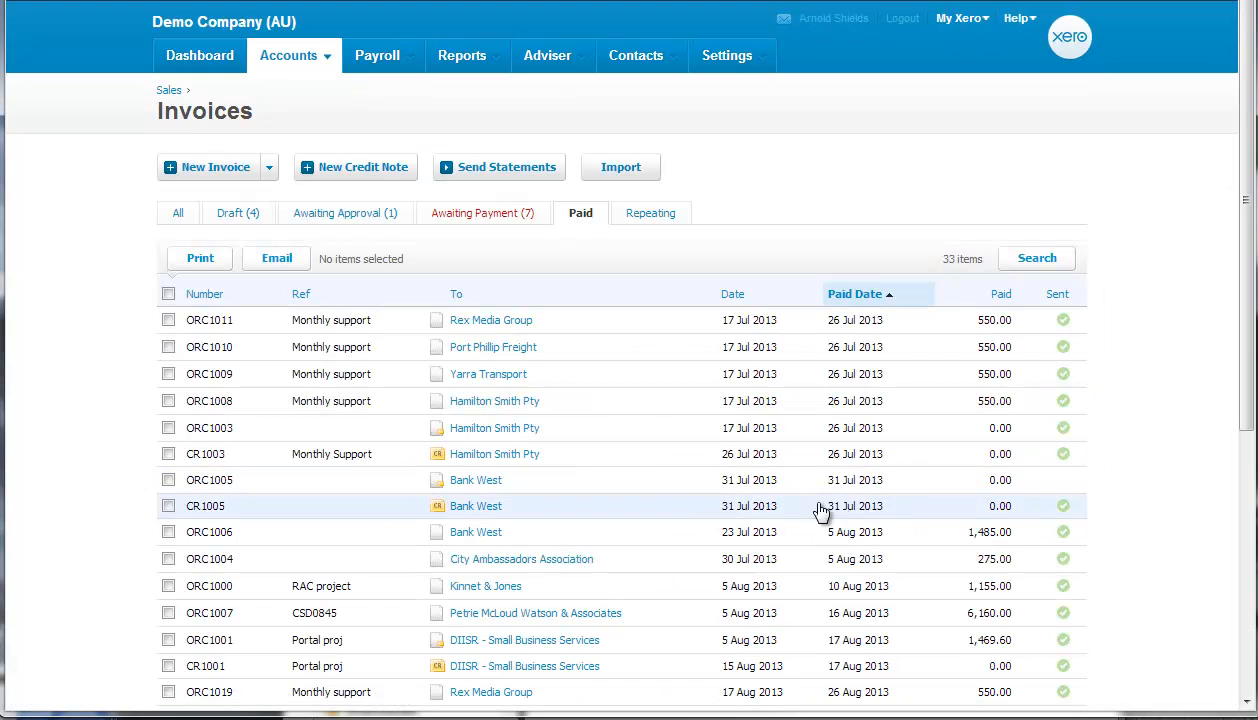
mouse_move(238, 304)
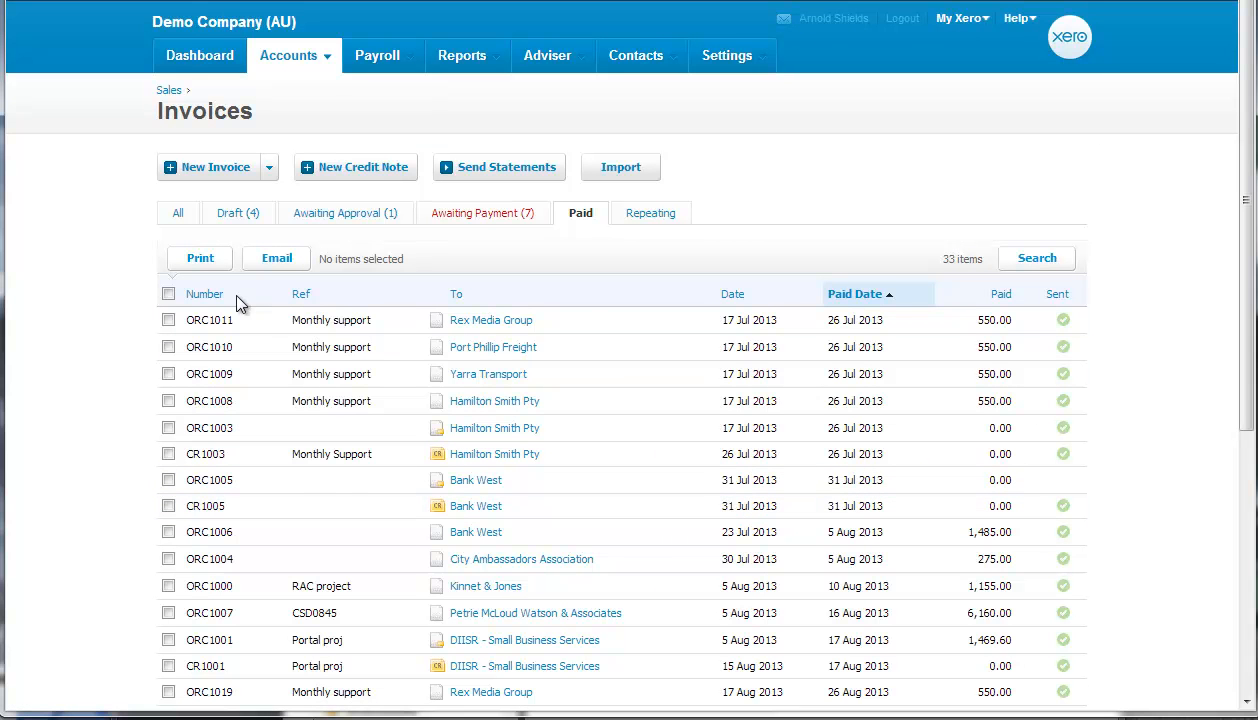
Step: Order the paid invoices by number and locate the City Limousines ORC1002 row
click(204, 292)
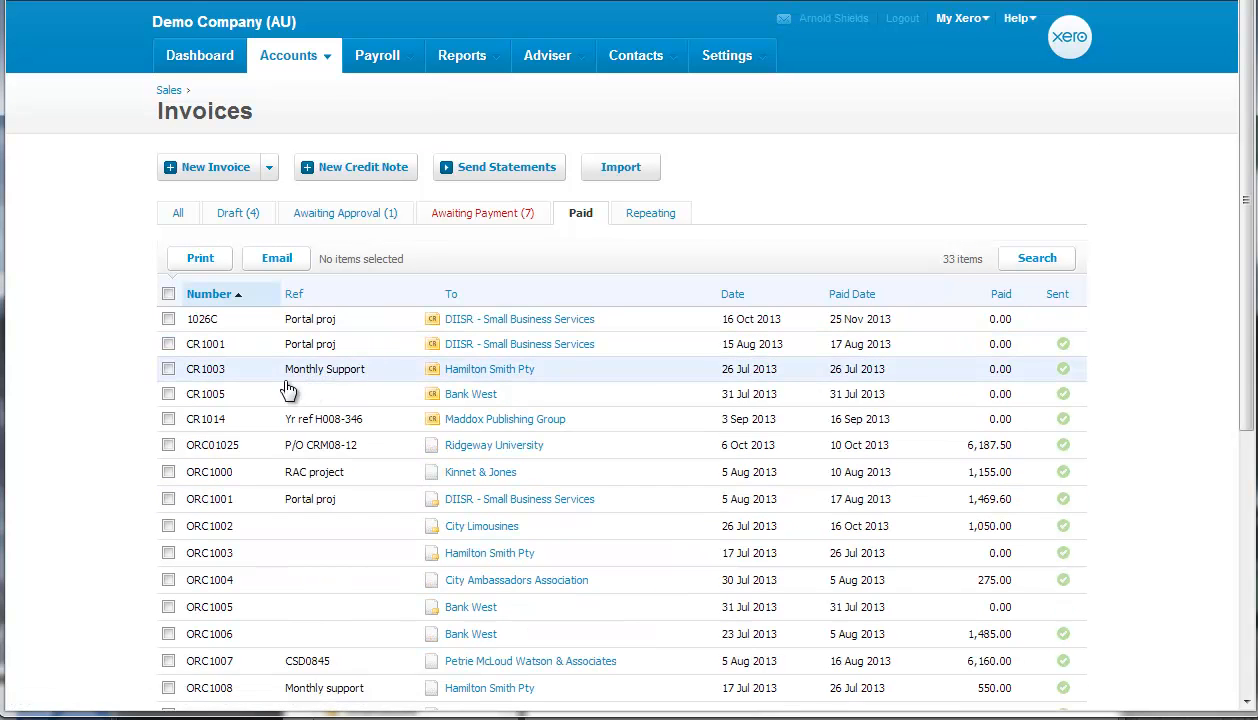
mouse_move(456, 526)
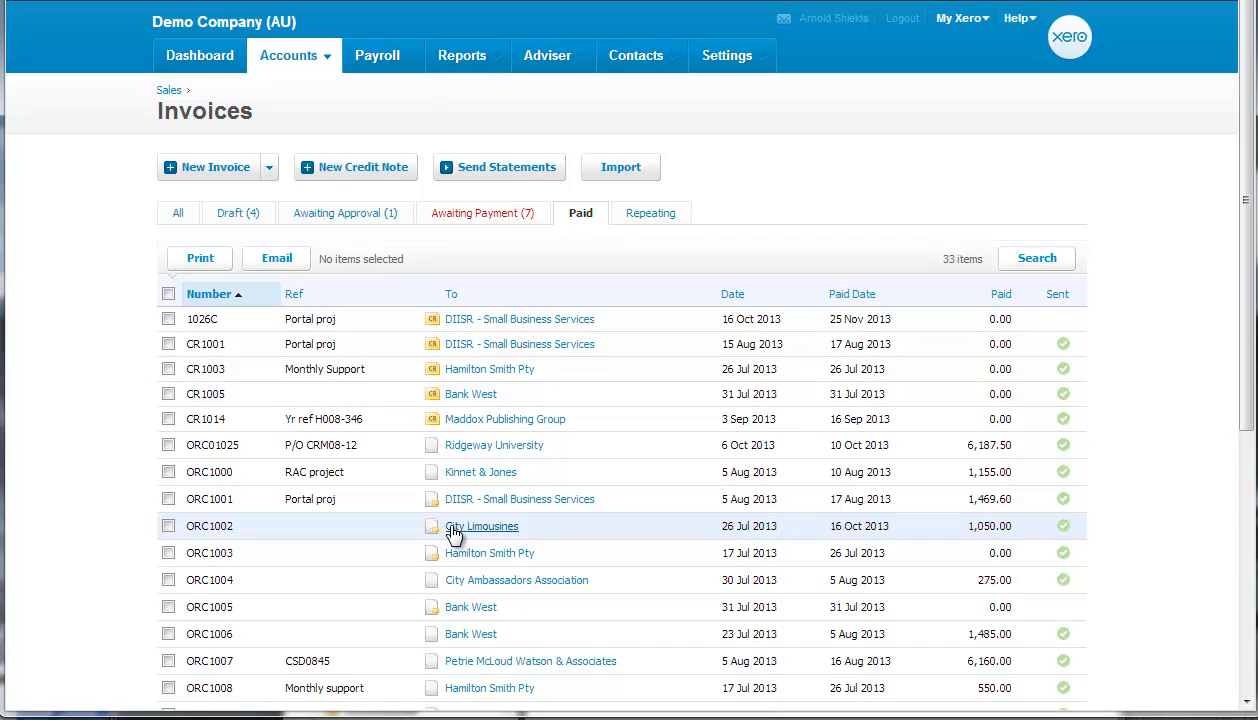
click(482, 526)
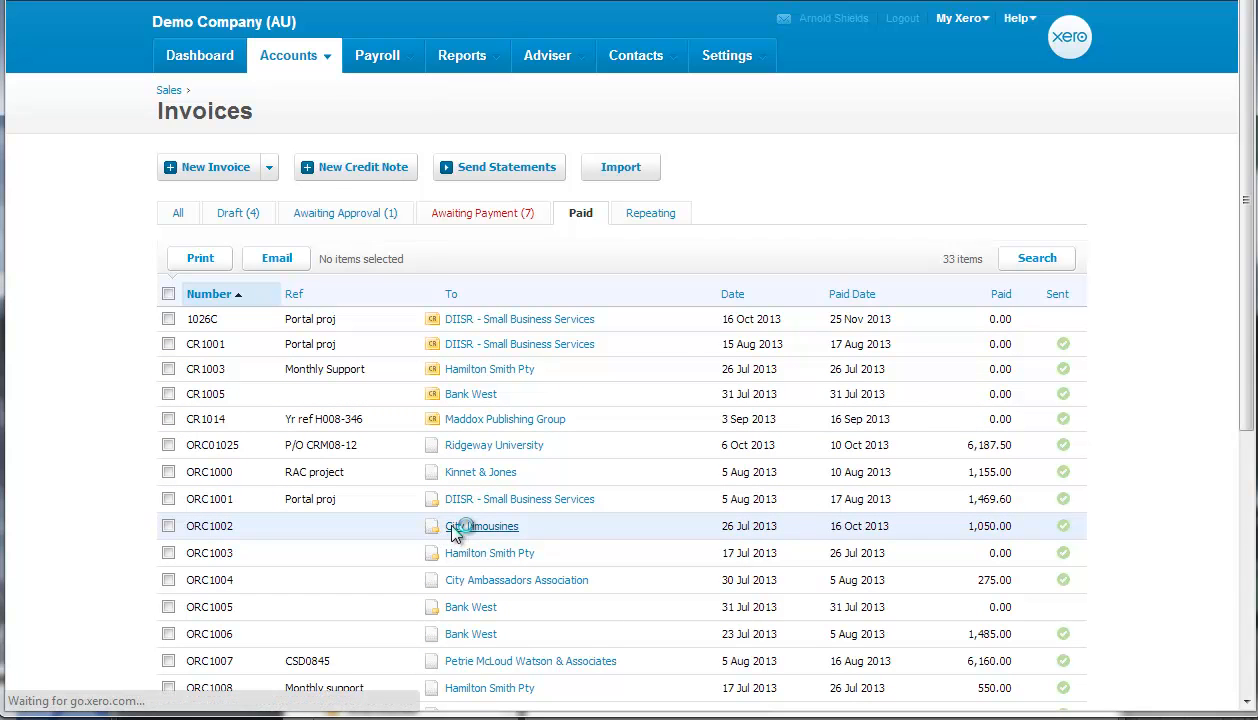
Step: Open invoice ORC1002 showing 1,100.00 total covered by payments and credit note, 0.00 due
click(484, 526)
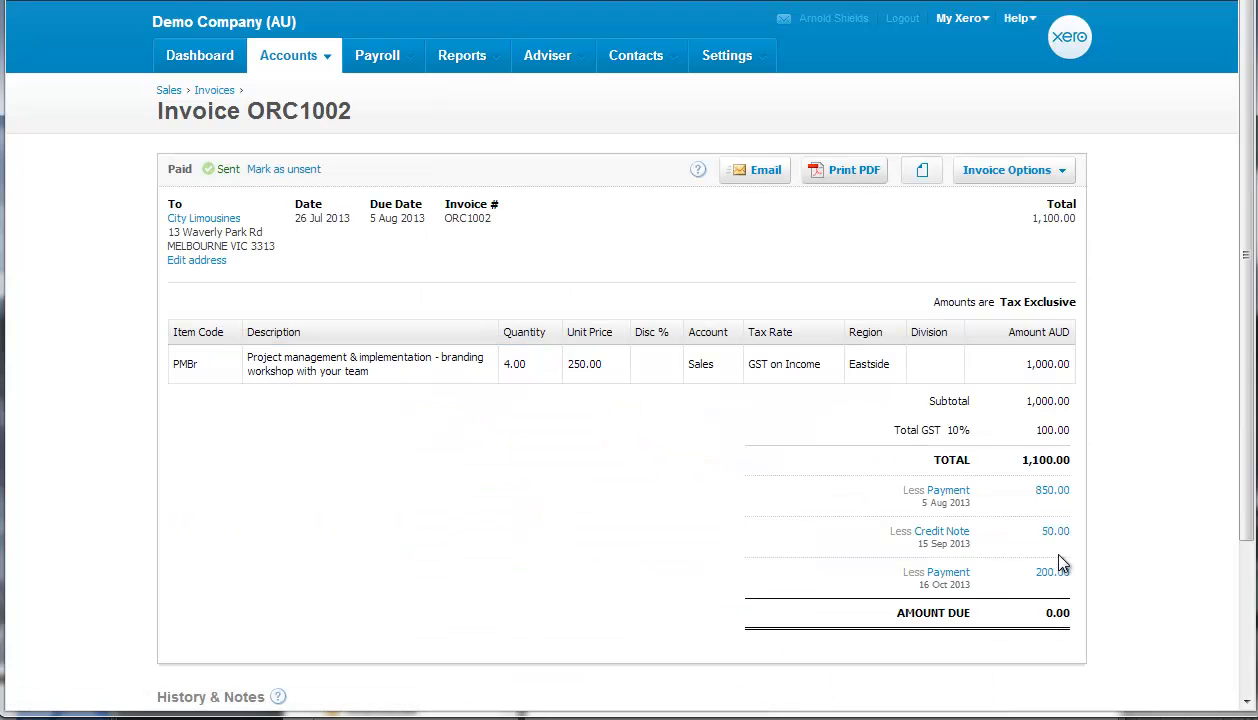
mouse_move(1050, 572)
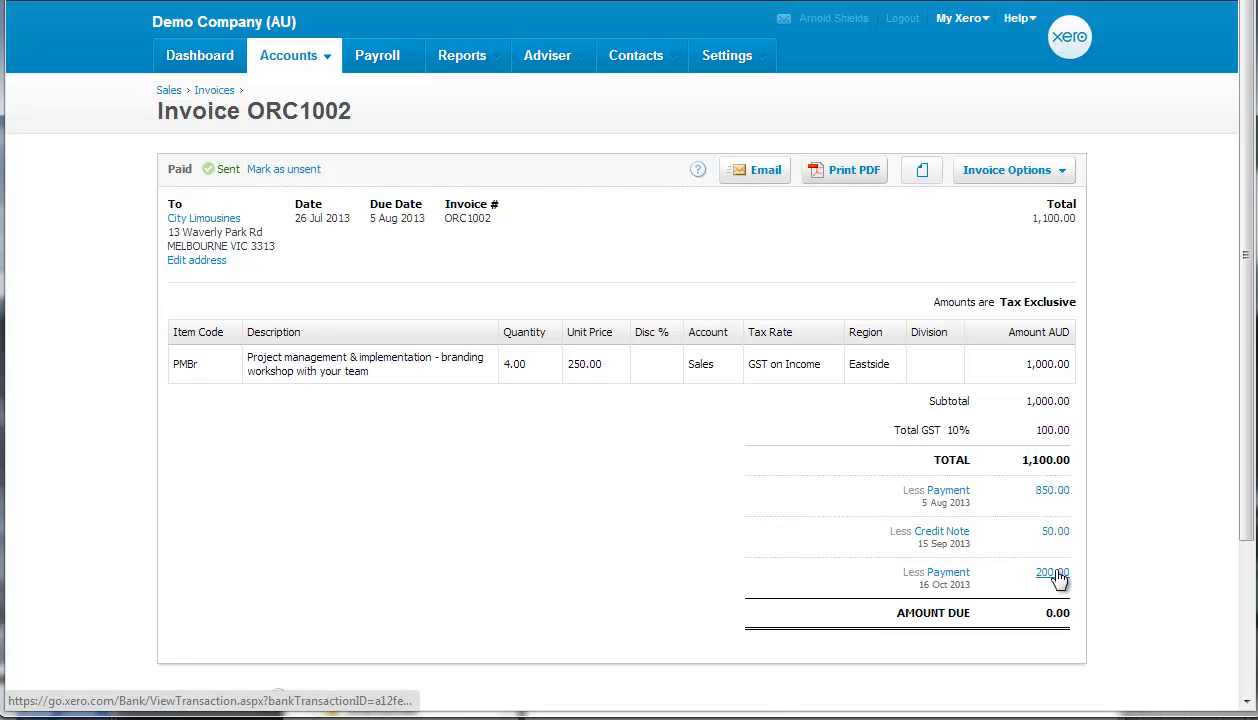
mouse_move(1052, 578)
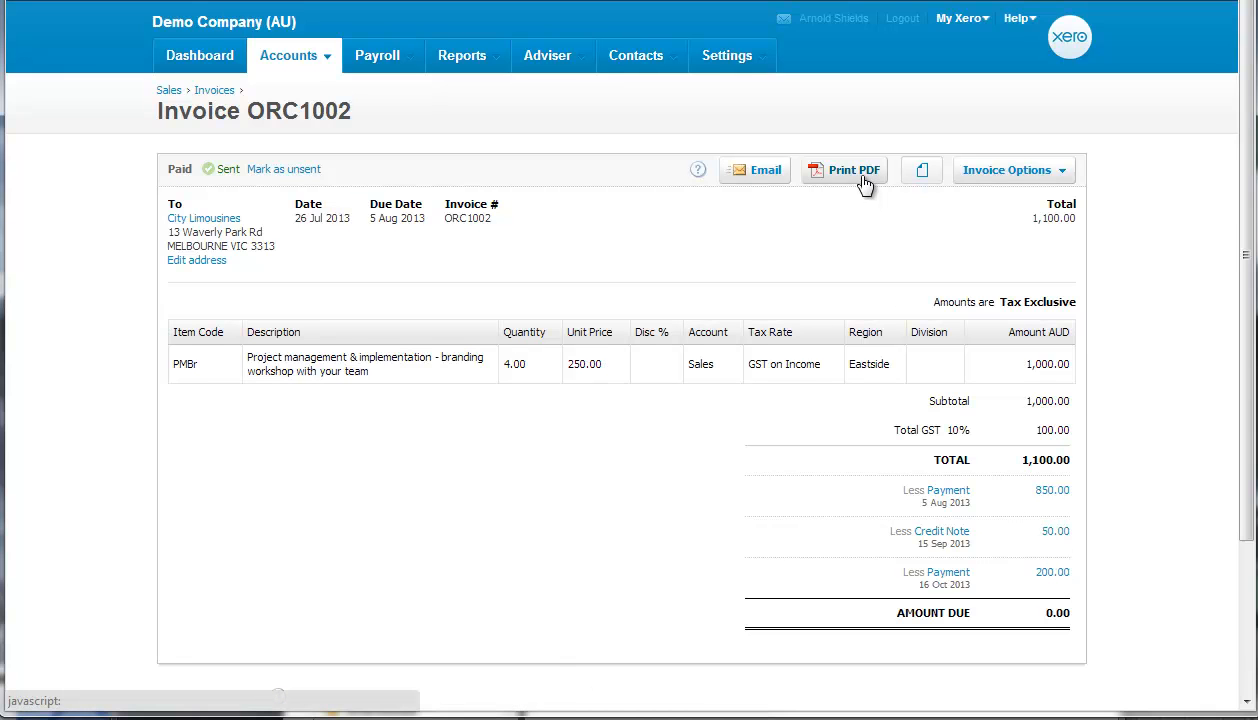
Step: Download invoice ORC1002 as a single-invoice PDF and bring up the Send Invoice email form
click(844, 168)
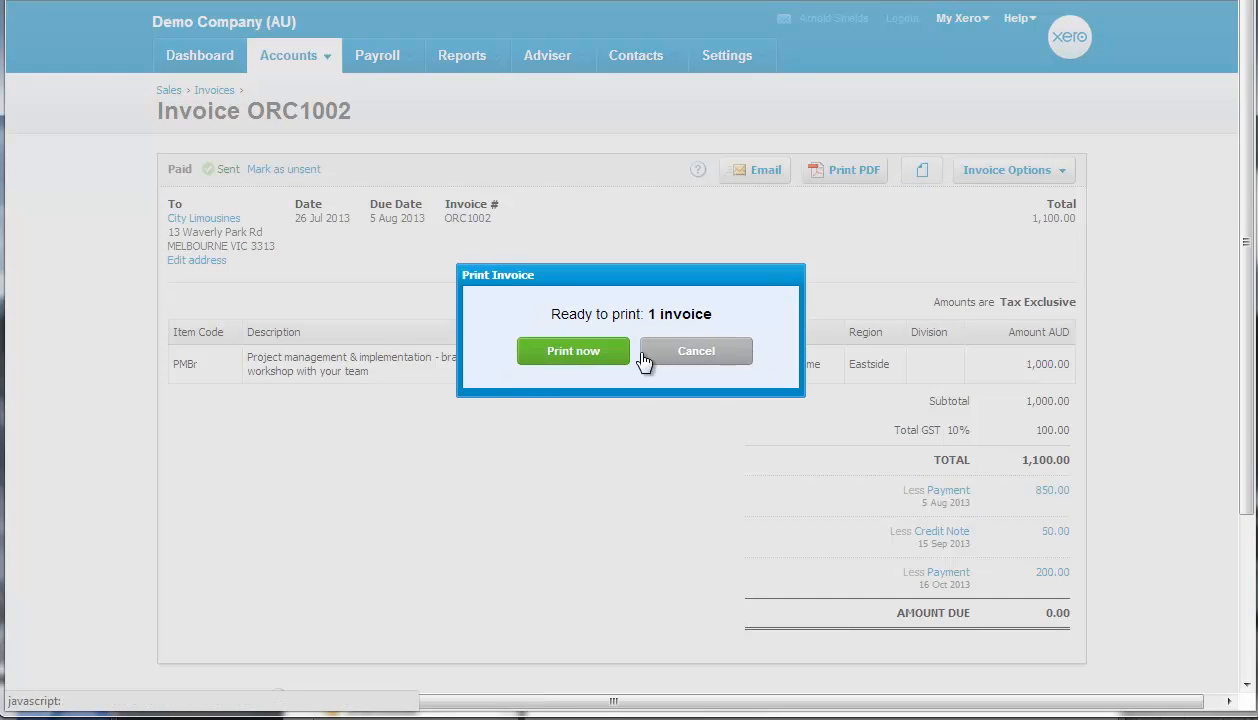
click(572, 350)
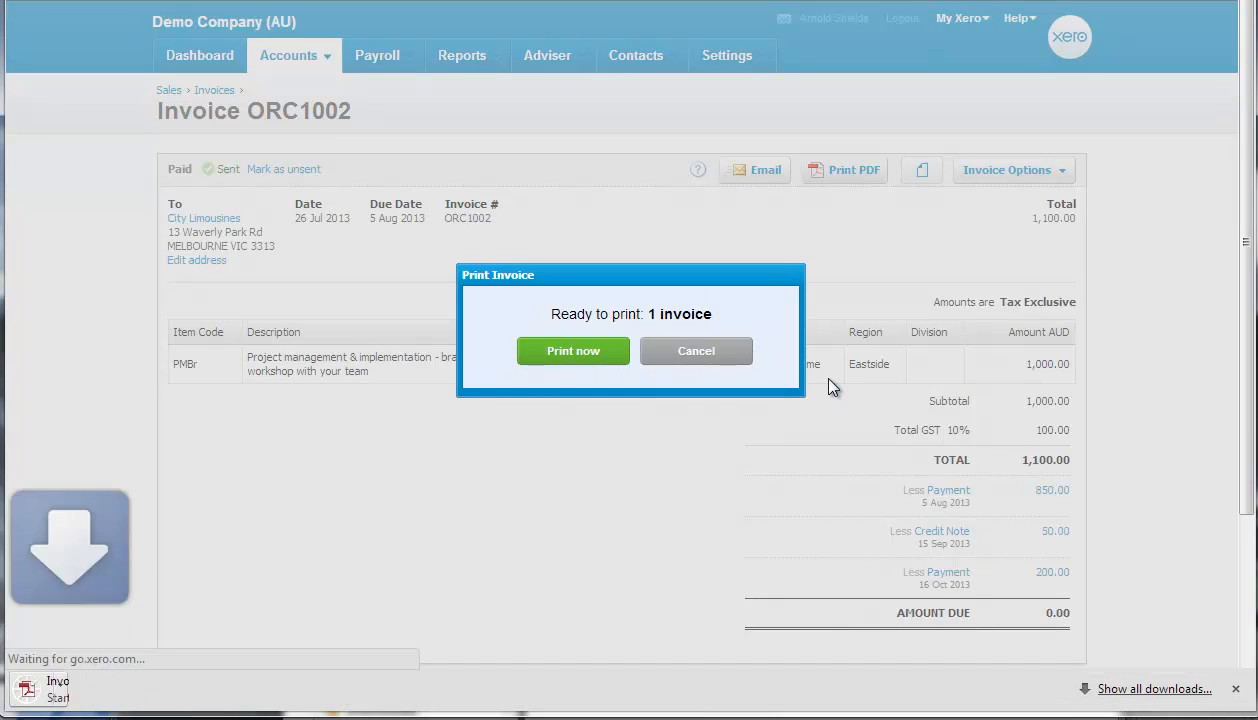
click(572, 352)
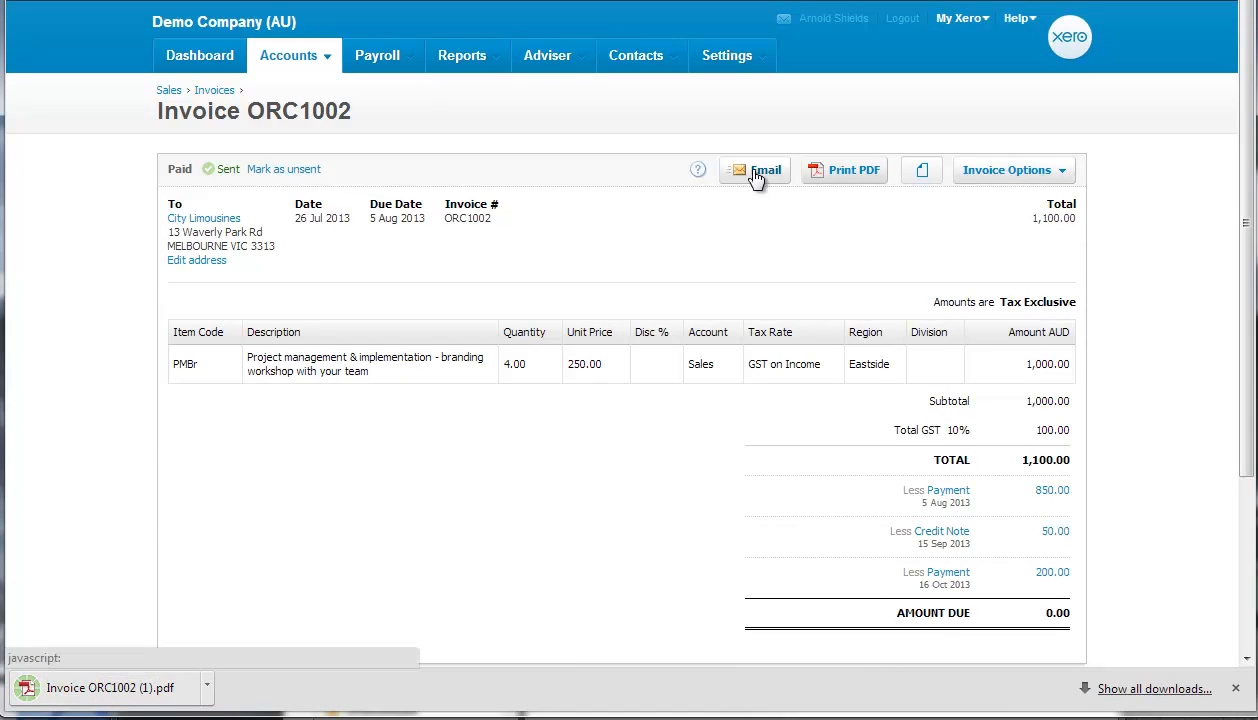
click(756, 168)
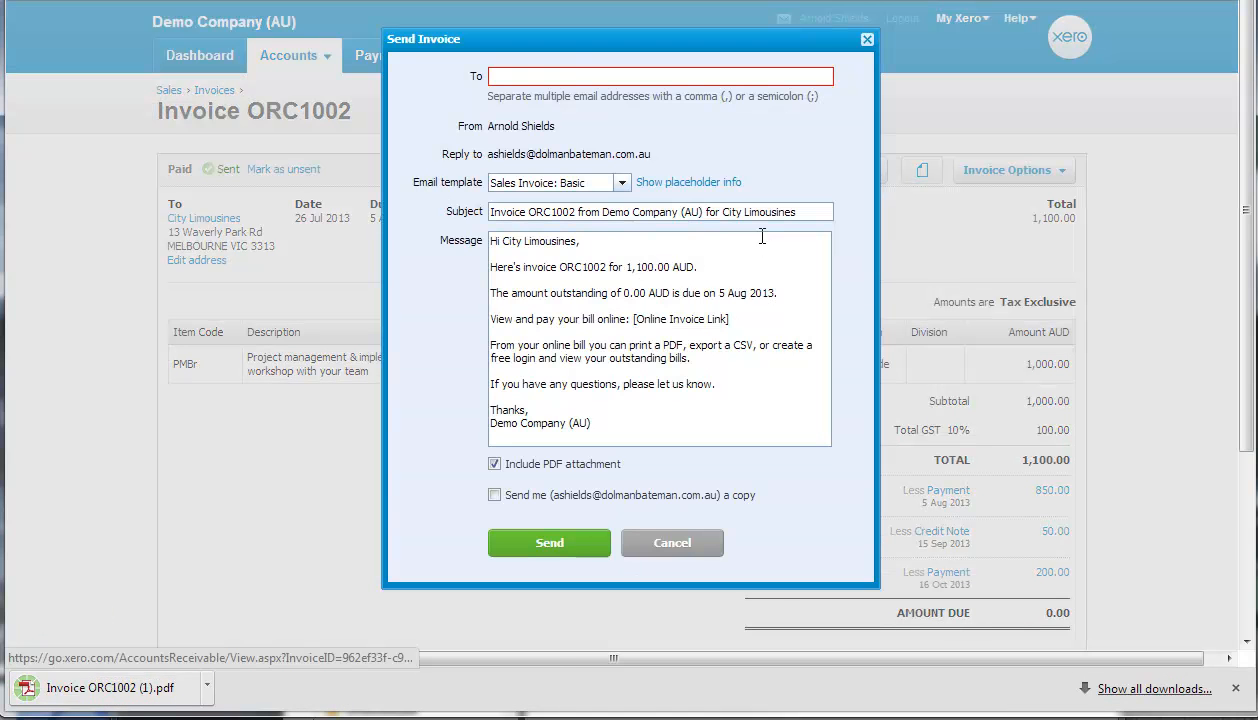